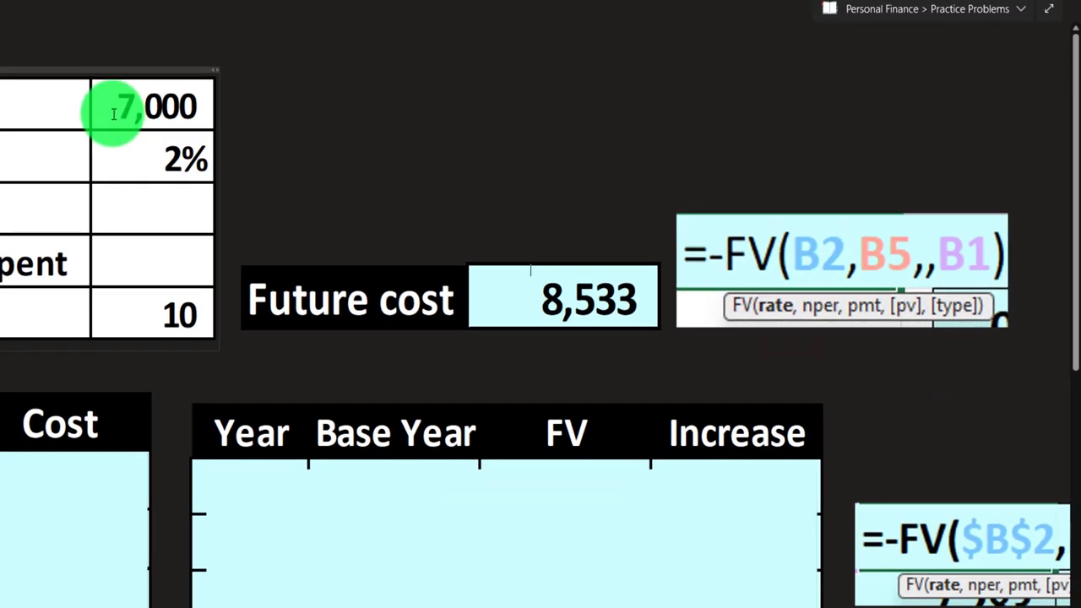
{"action": "mouse_move", "coordinate": [913, 321]}
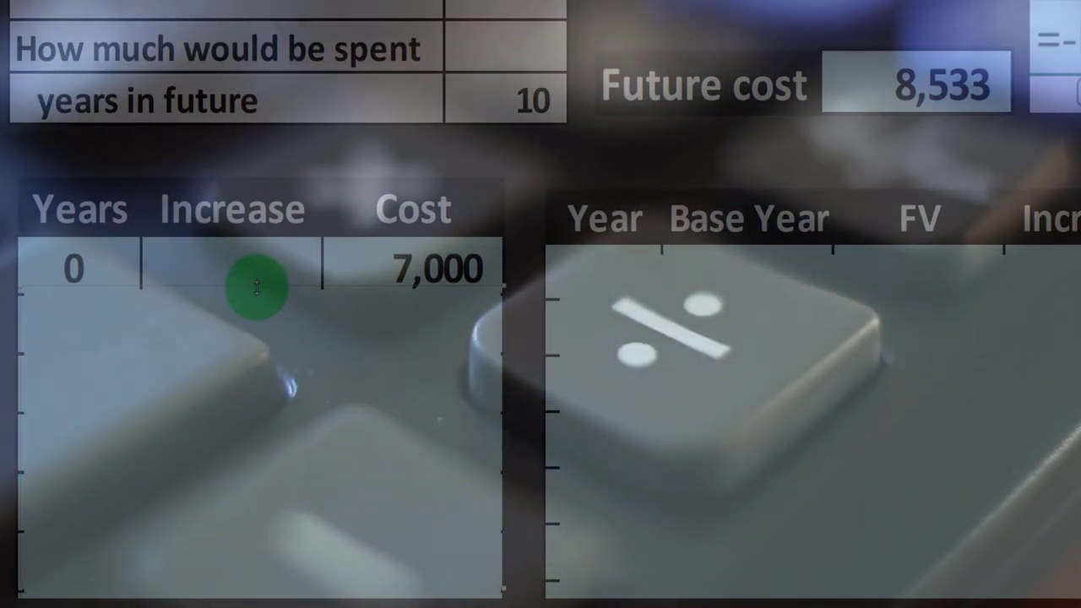
{"action": "mouse_move", "coordinate": [142, 293]}
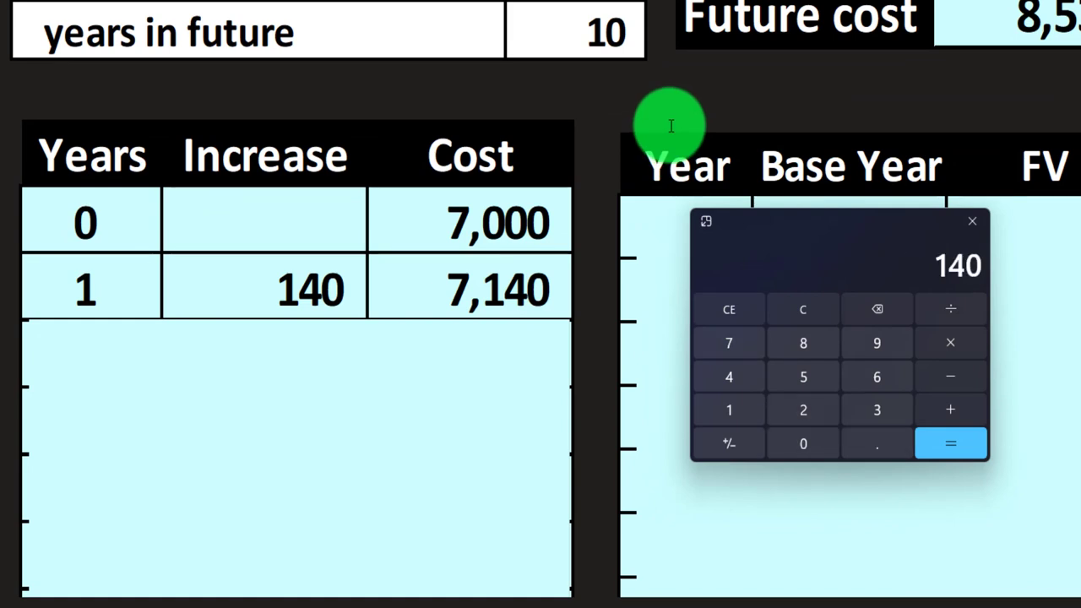
Step: Compute 2% increases and fill table rows 1–3, reaching a cost of 7,428
{"action": "left_click", "coordinate": [729, 343]}
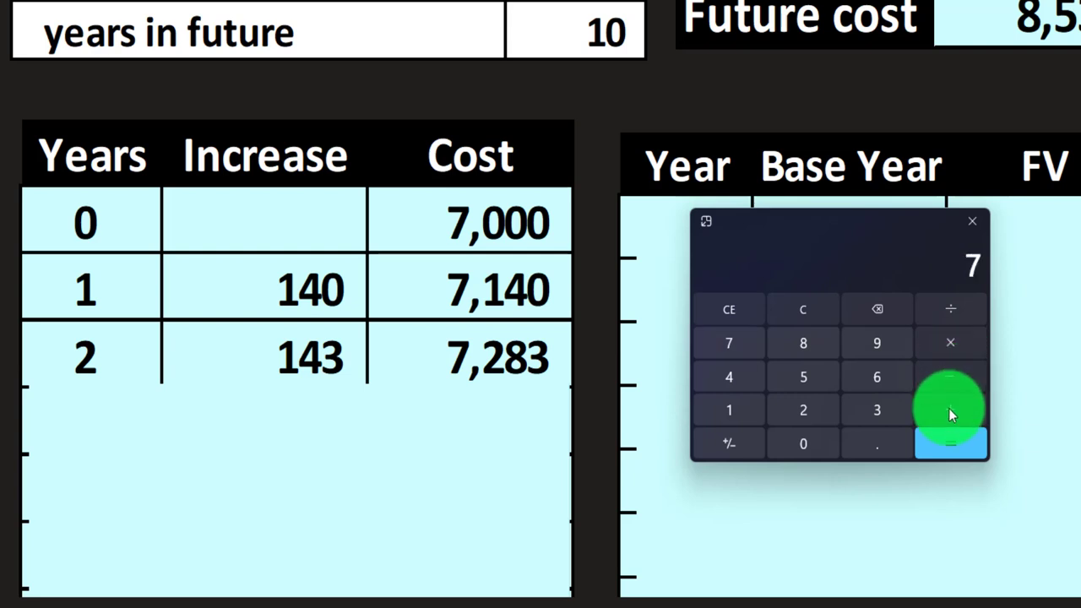
{"action": "left_click", "coordinate": [951, 443]}
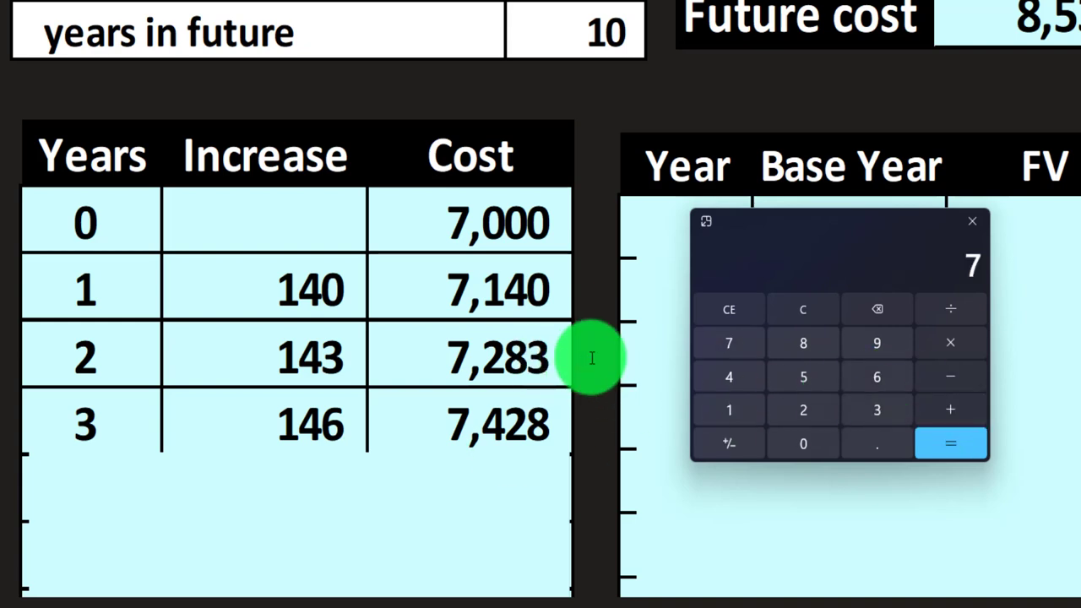
{"action": "left_click", "coordinate": [948, 443]}
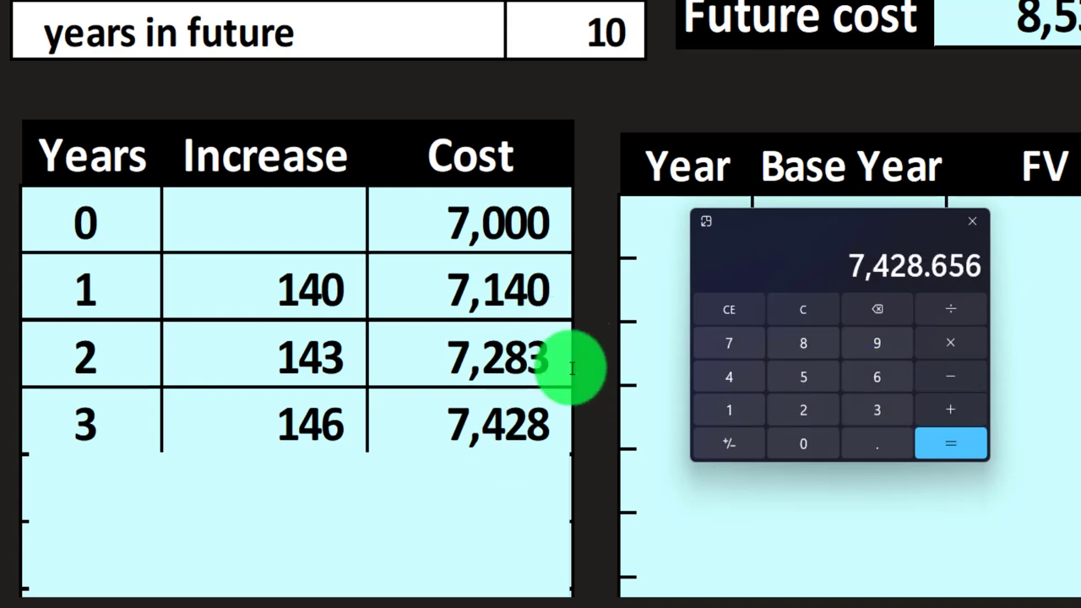
{"action": "mouse_move", "coordinate": [565, 331]}
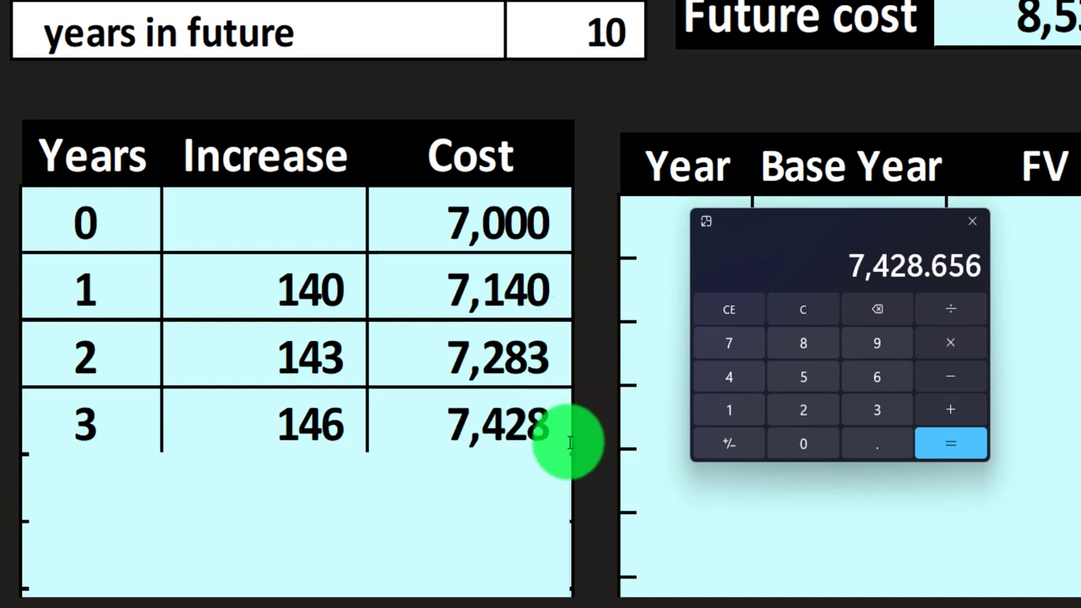
{"action": "scroll", "scroll_direction": "down", "scroll_amount": 3}
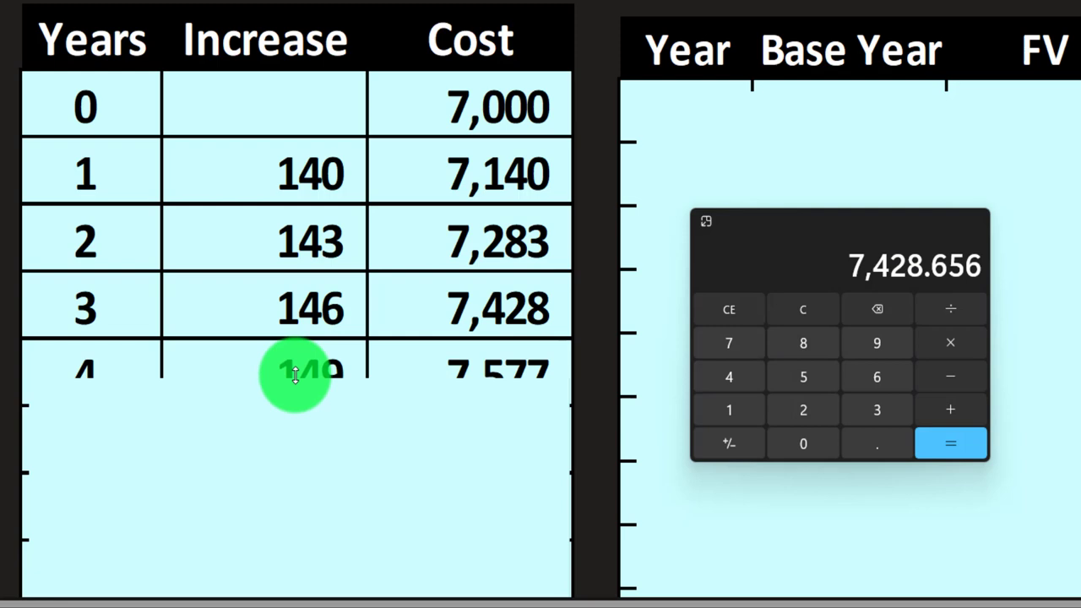
Step: Scroll down to reveal table rows 4–9, with cost reaching 8,366 by year 9
{"action": "scroll", "scroll_direction": "down", "scroll_amount": 3}
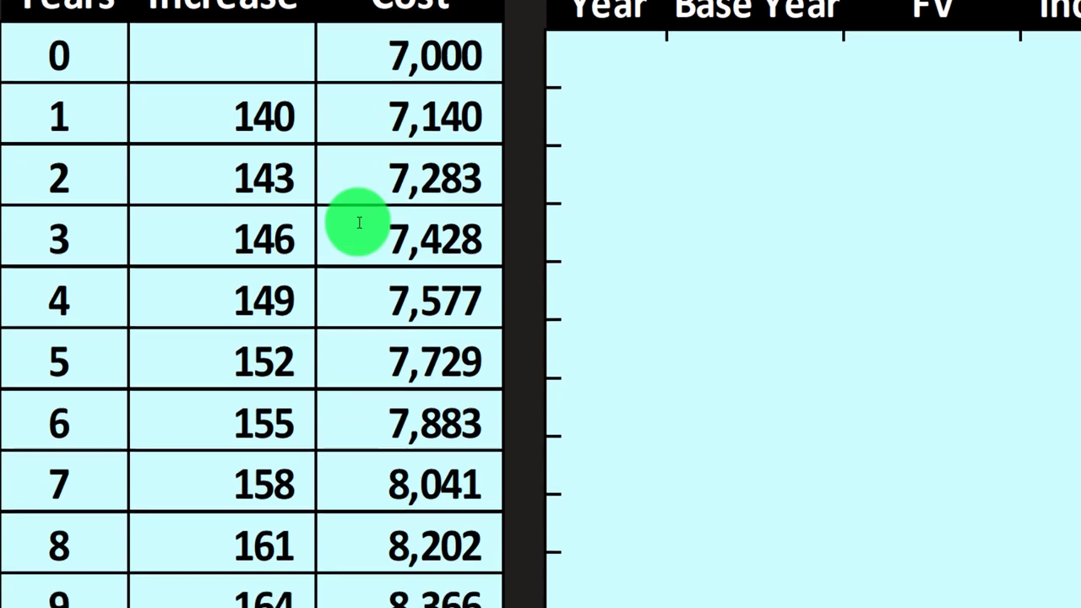
{"action": "scroll", "scroll_direction": "down", "scroll_amount": 3}
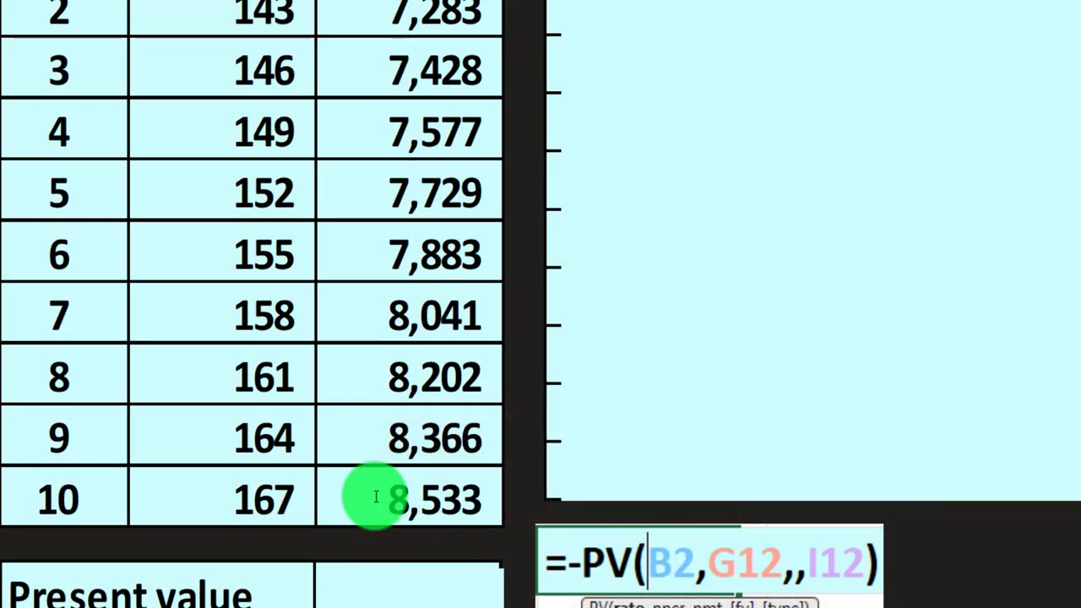
{"action": "mouse_move", "coordinate": [473, 587]}
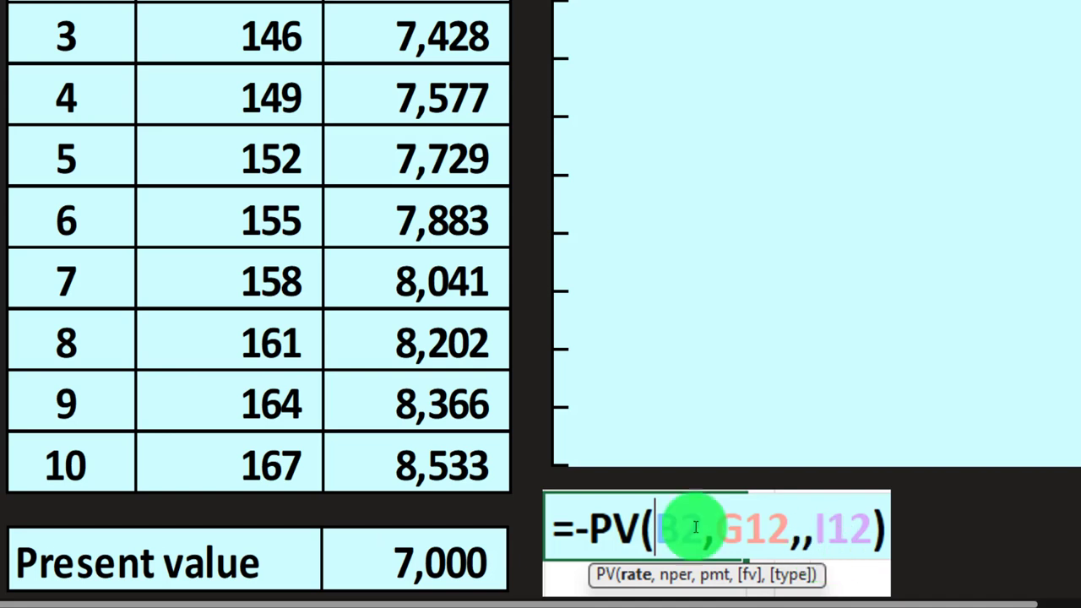
{"action": "mouse_move", "coordinate": [494, 482]}
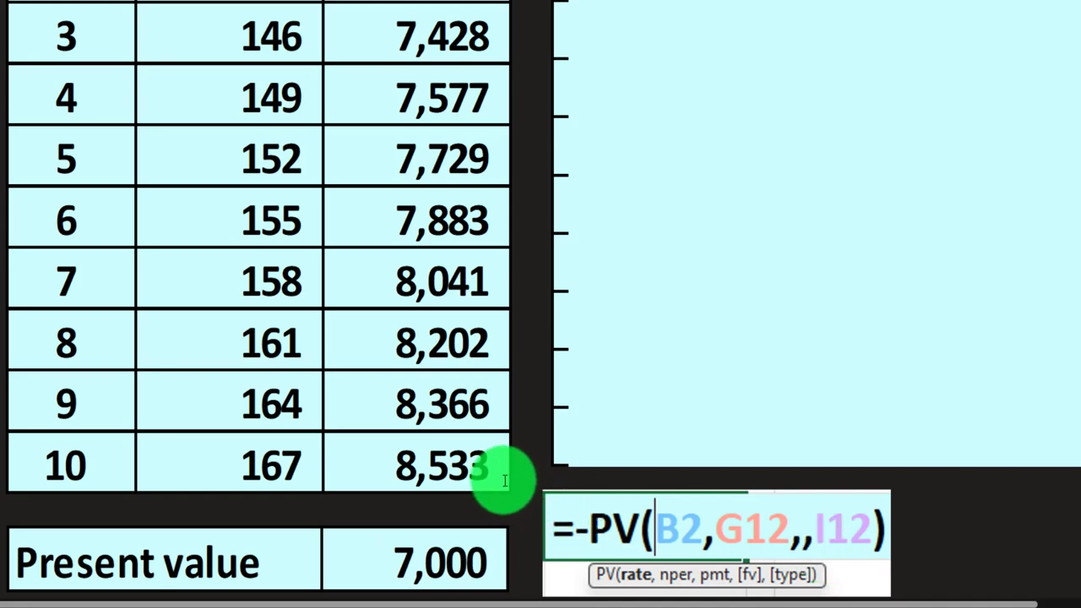
{"action": "mouse_move", "coordinate": [497, 554]}
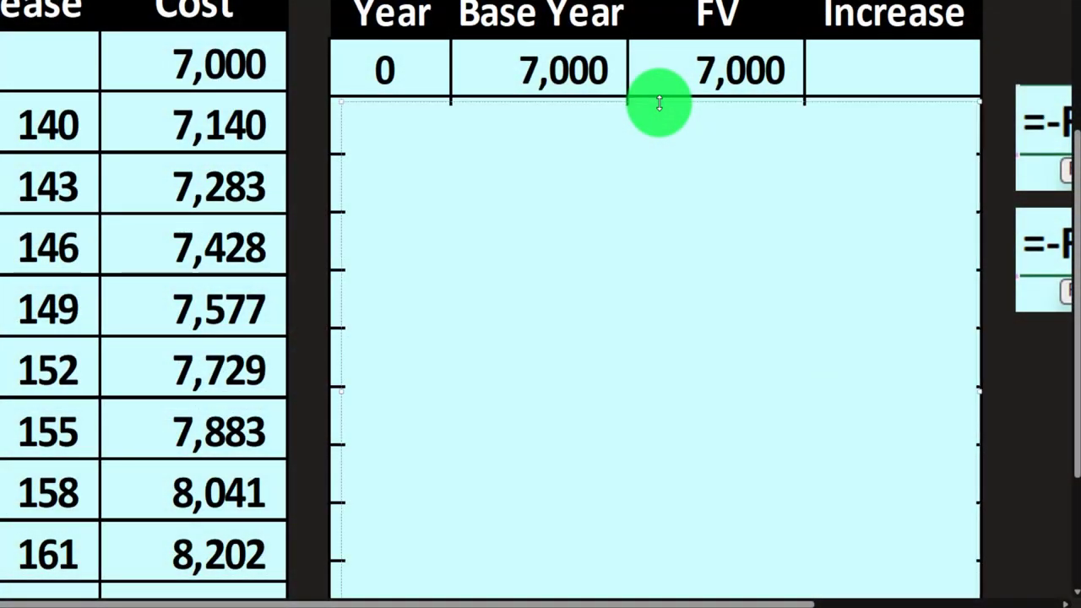
{"action": "mouse_move", "coordinate": [394, 97]}
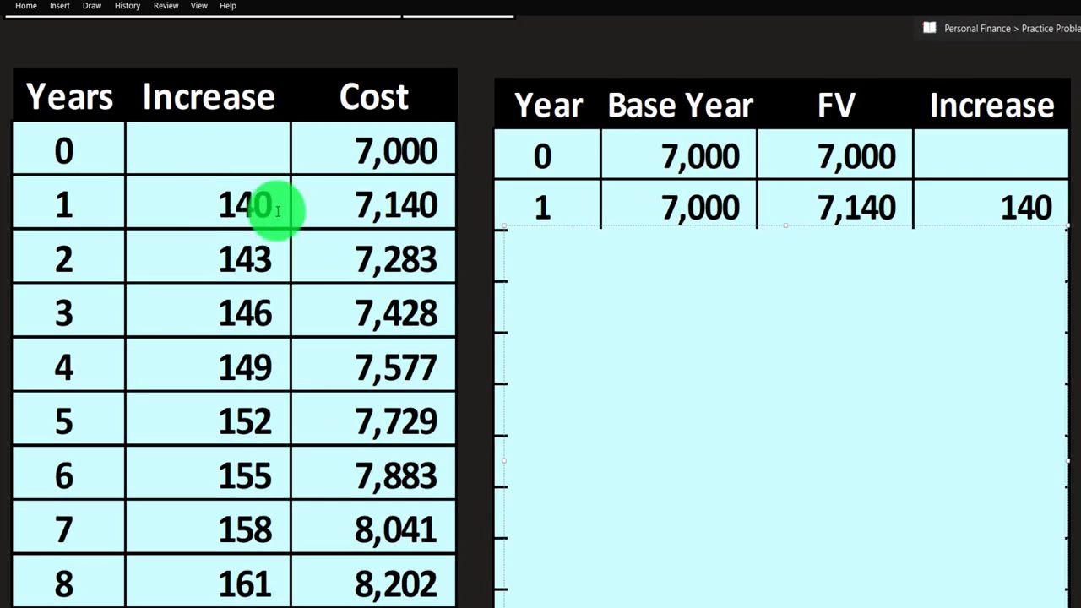
{"action": "mouse_move", "coordinate": [778, 239]}
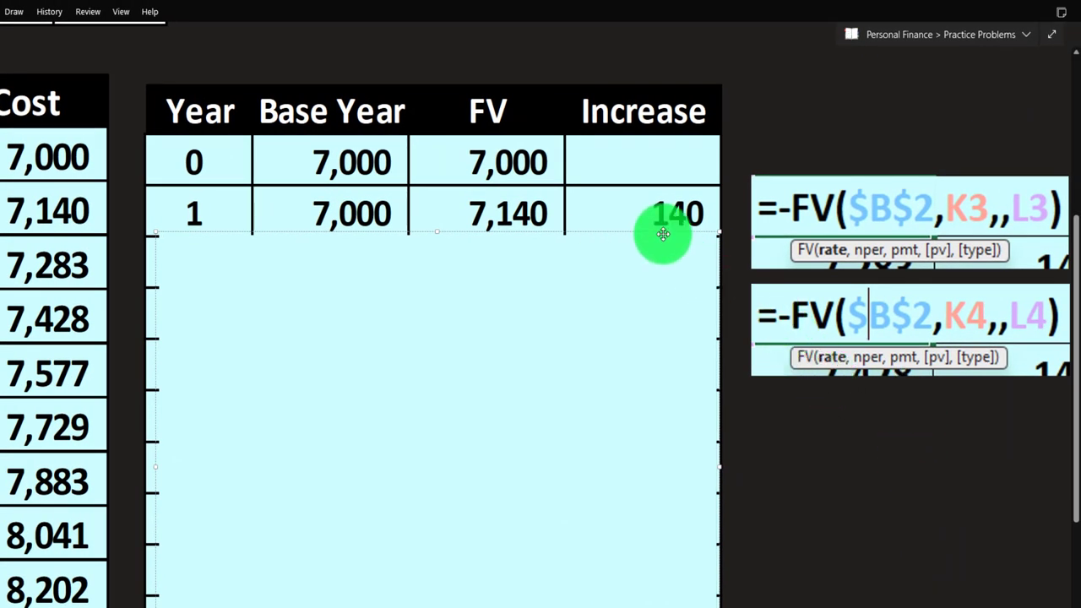
{"action": "mouse_move", "coordinate": [786, 218]}
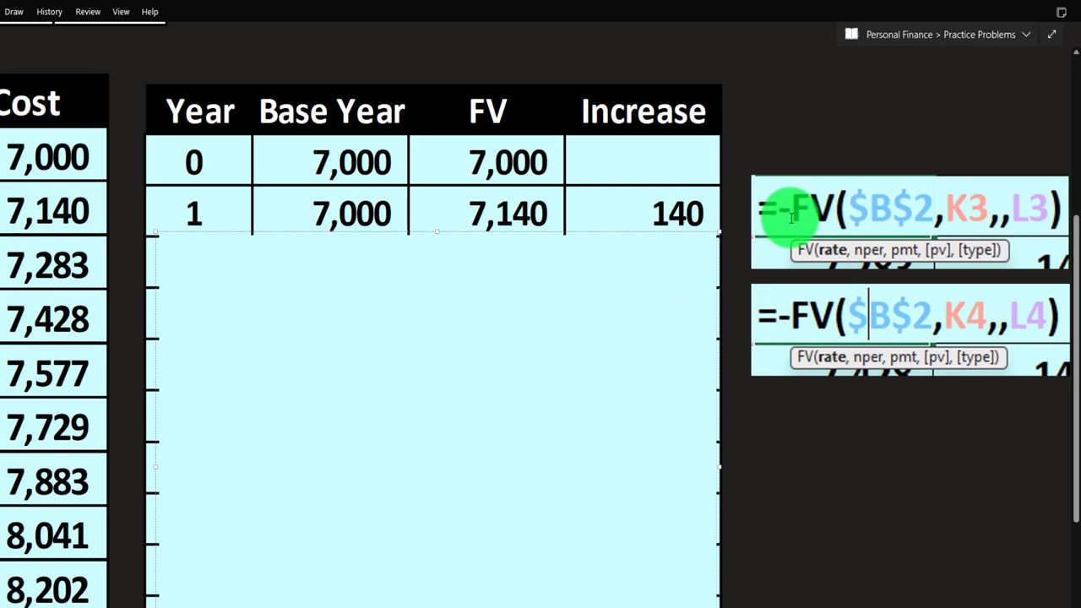
{"action": "mouse_move", "coordinate": [507, 181]}
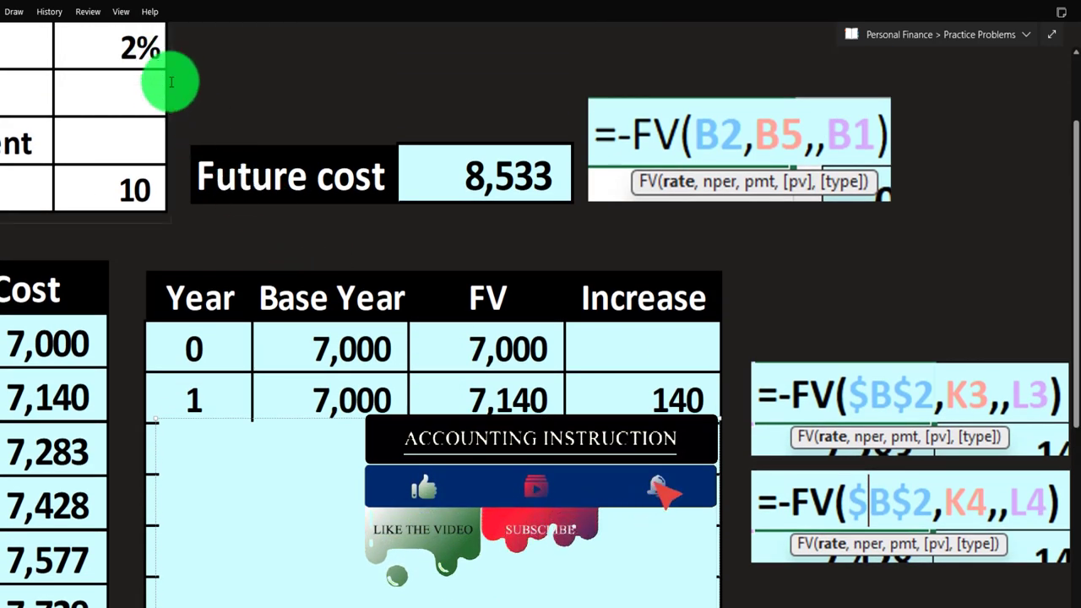
Step: Scroll down to the FV table's year 1 row: base 7,000, FV 7,140, increase 140
{"action": "scroll", "scroll_direction": "down", "scroll_amount": 3}
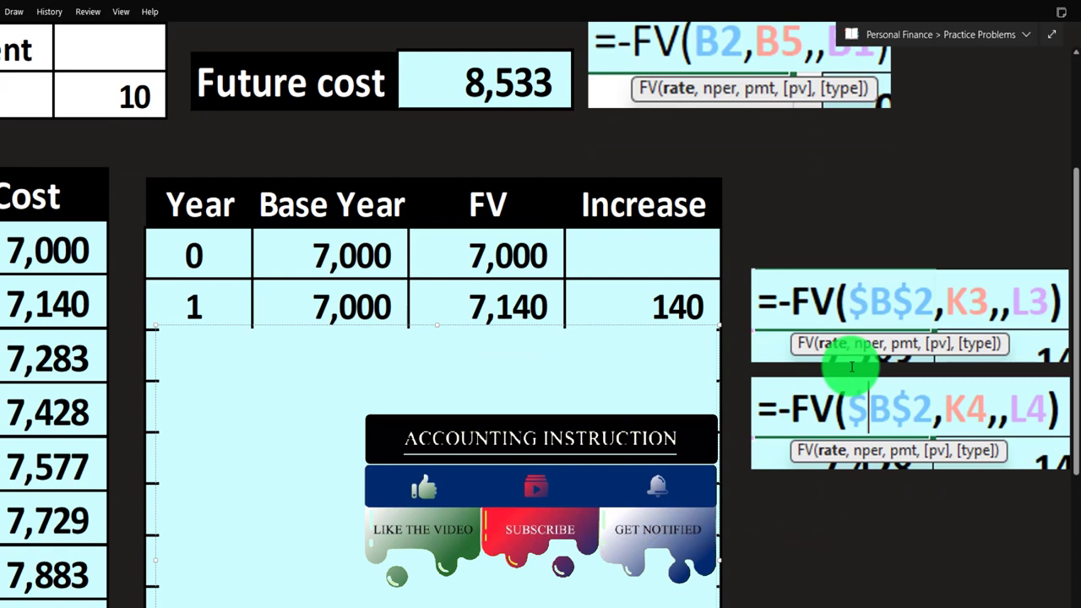
{"action": "mouse_move", "coordinate": [856, 359]}
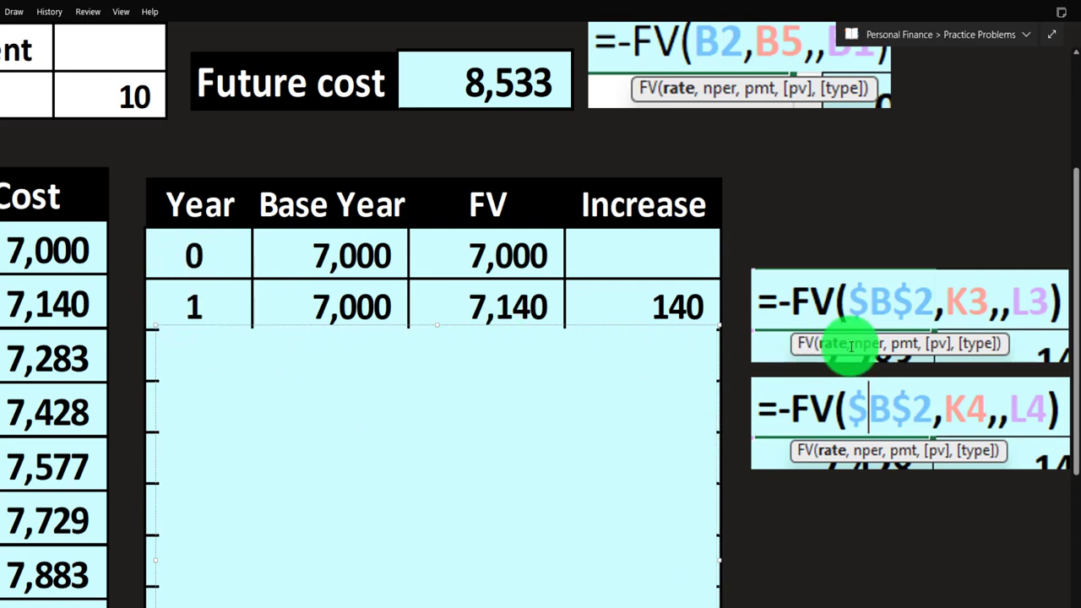
{"action": "mouse_move", "coordinate": [691, 411]}
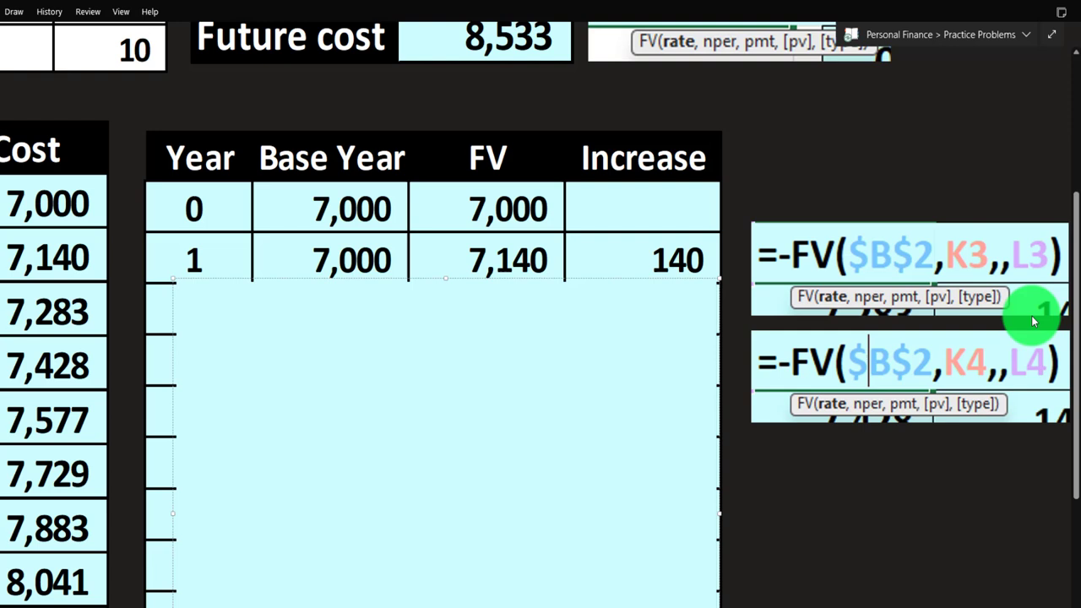
{"action": "mouse_move", "coordinate": [999, 275]}
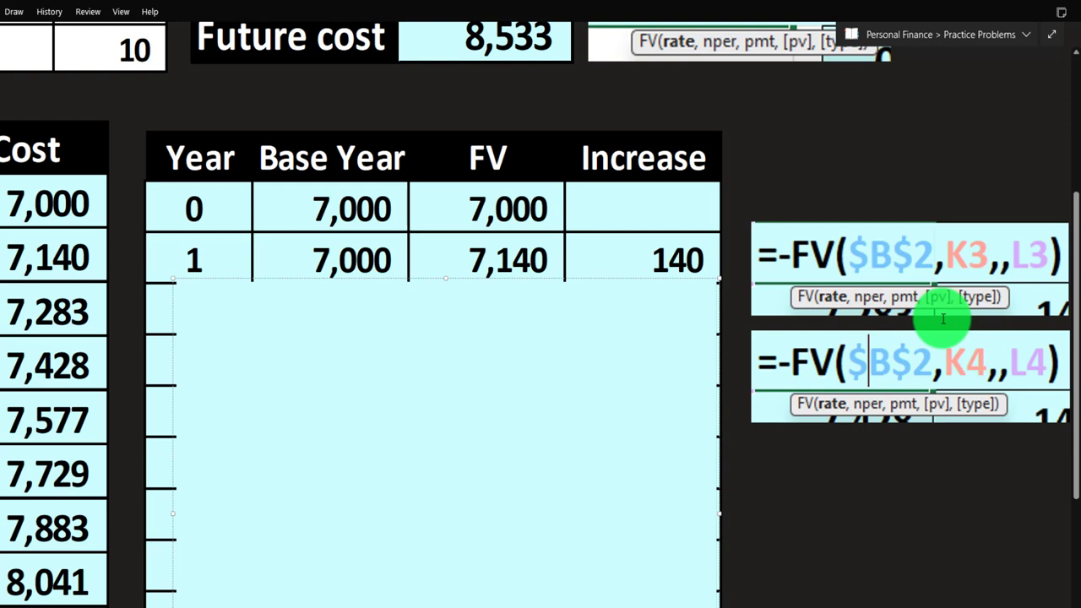
{"action": "mouse_move", "coordinate": [615, 279]}
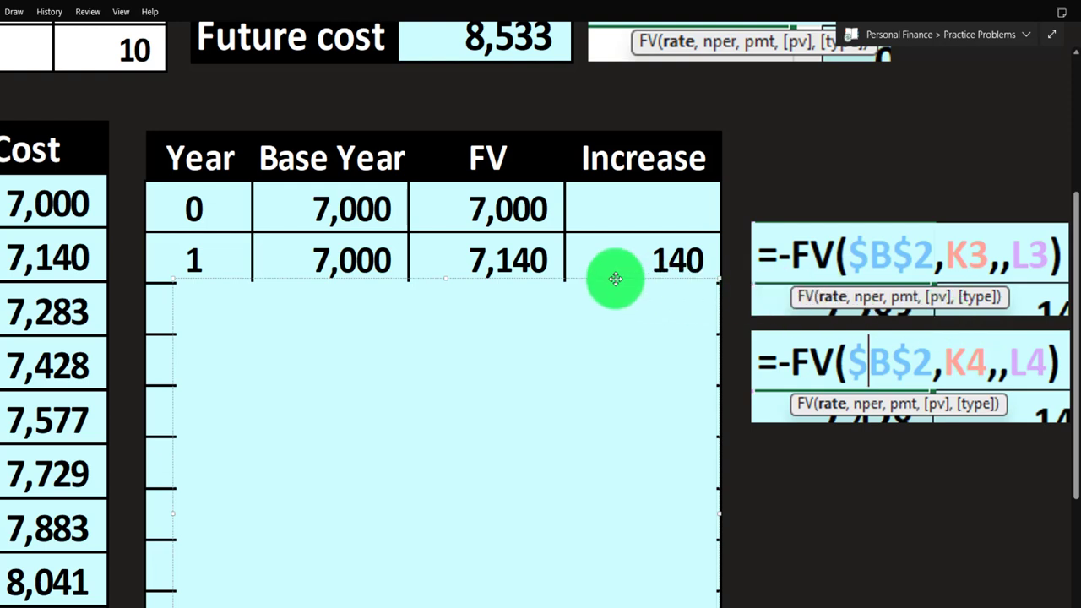
{"action": "mouse_move", "coordinate": [287, 267]}
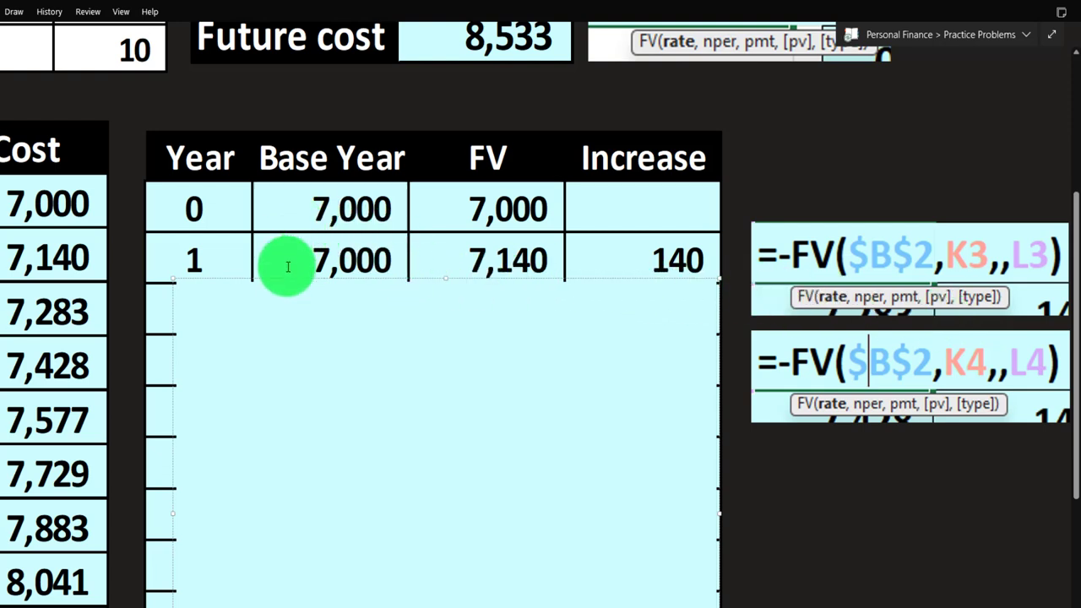
{"action": "mouse_move", "coordinate": [455, 262]}
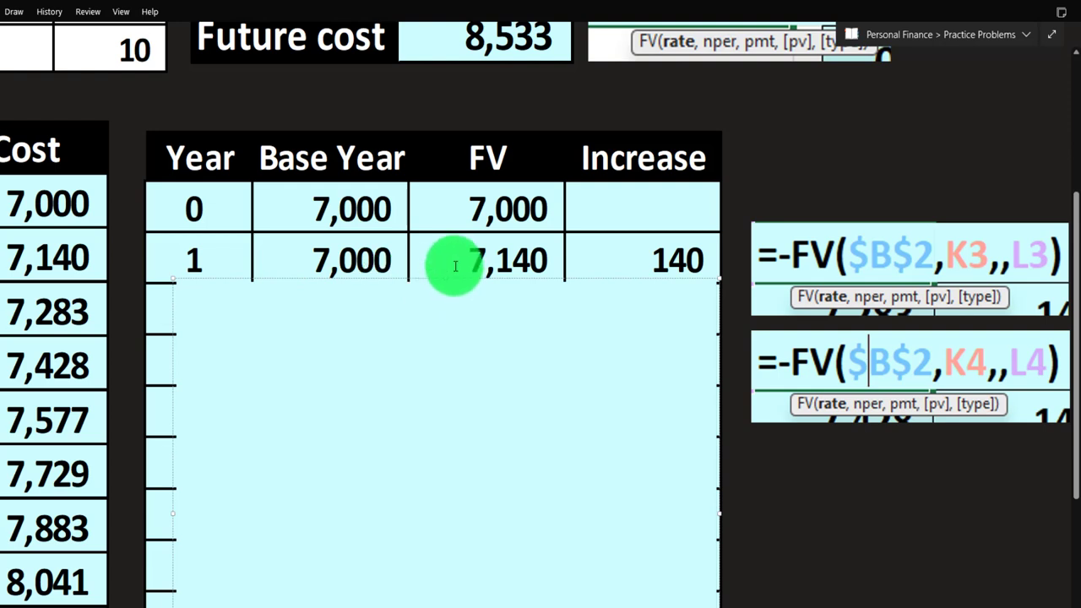
{"action": "mouse_move", "coordinate": [570, 259]}
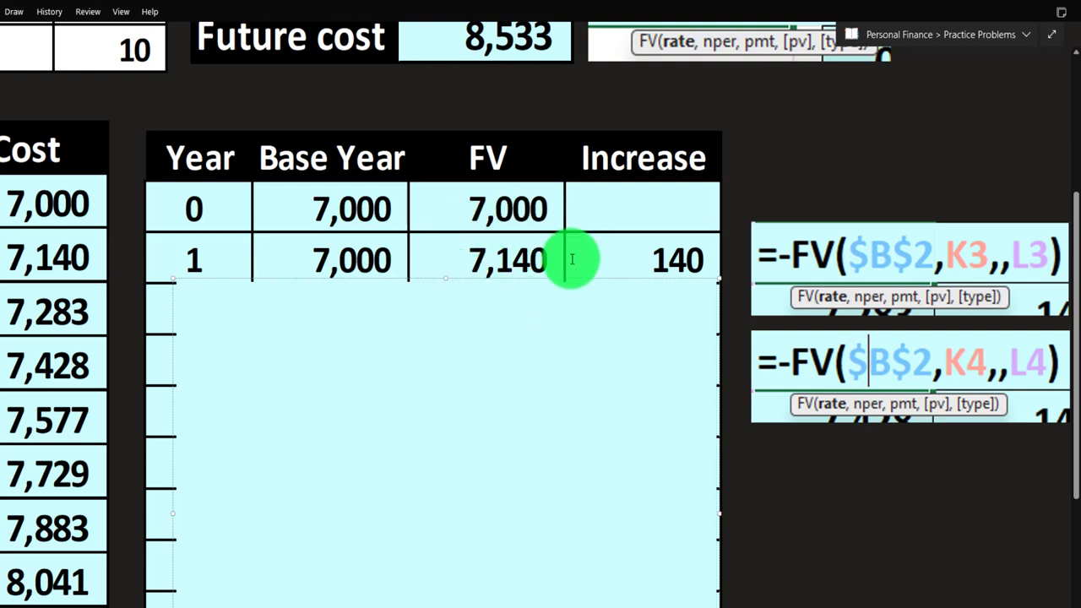
{"action": "mouse_move", "coordinate": [576, 259]}
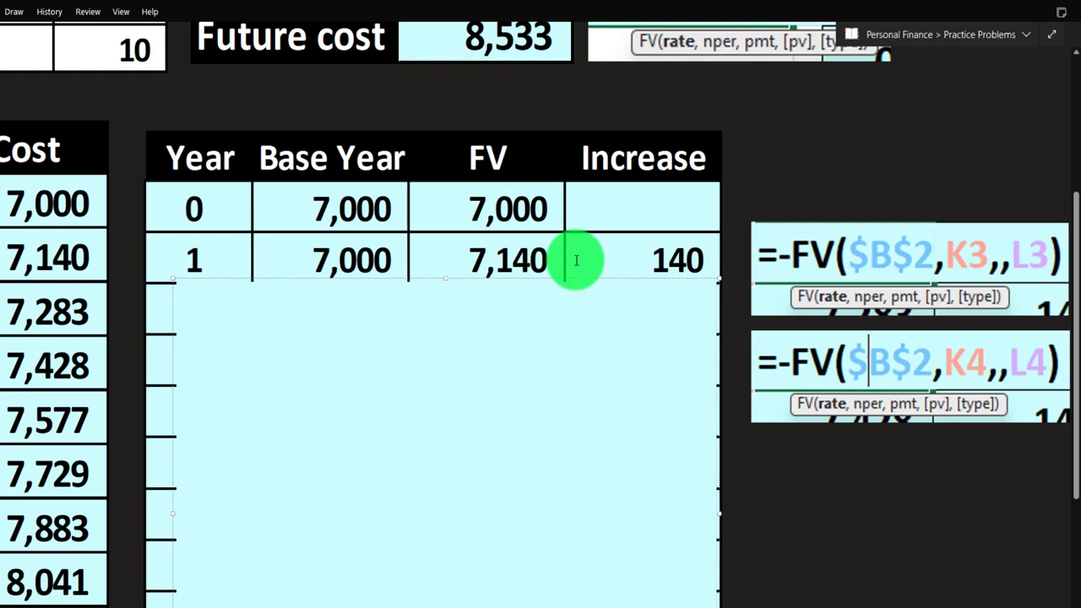
{"action": "mouse_move", "coordinate": [596, 247]}
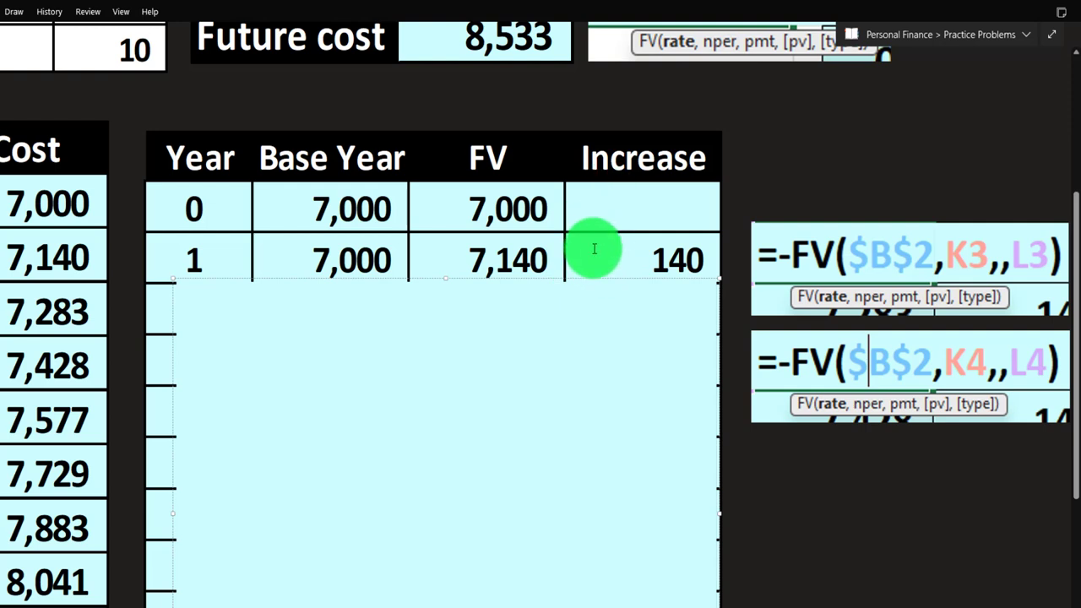
{"action": "mouse_move", "coordinate": [537, 211]}
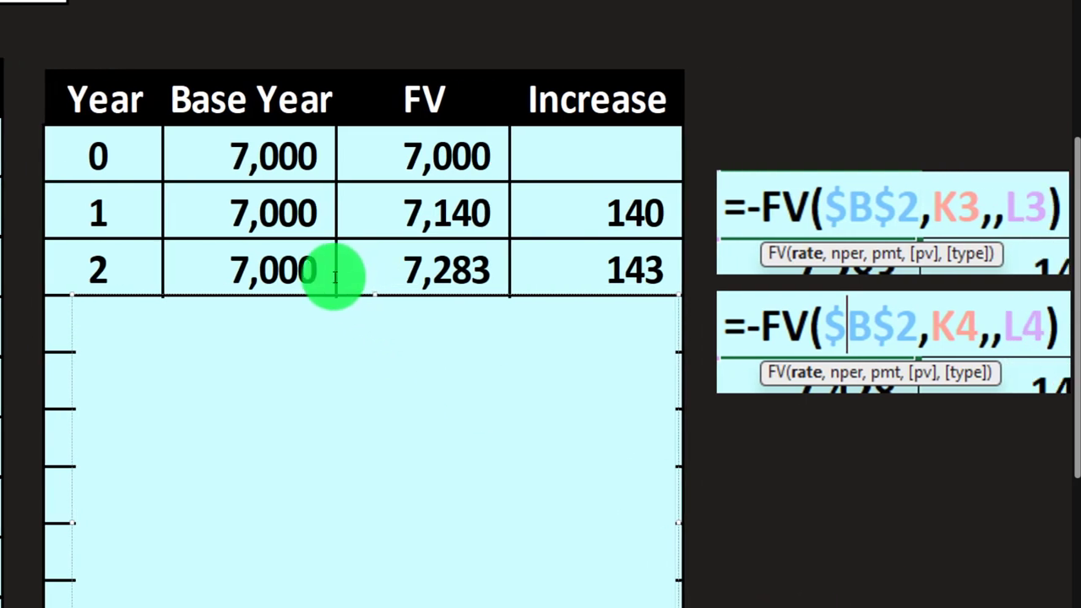
{"action": "mouse_move", "coordinate": [271, 101]}
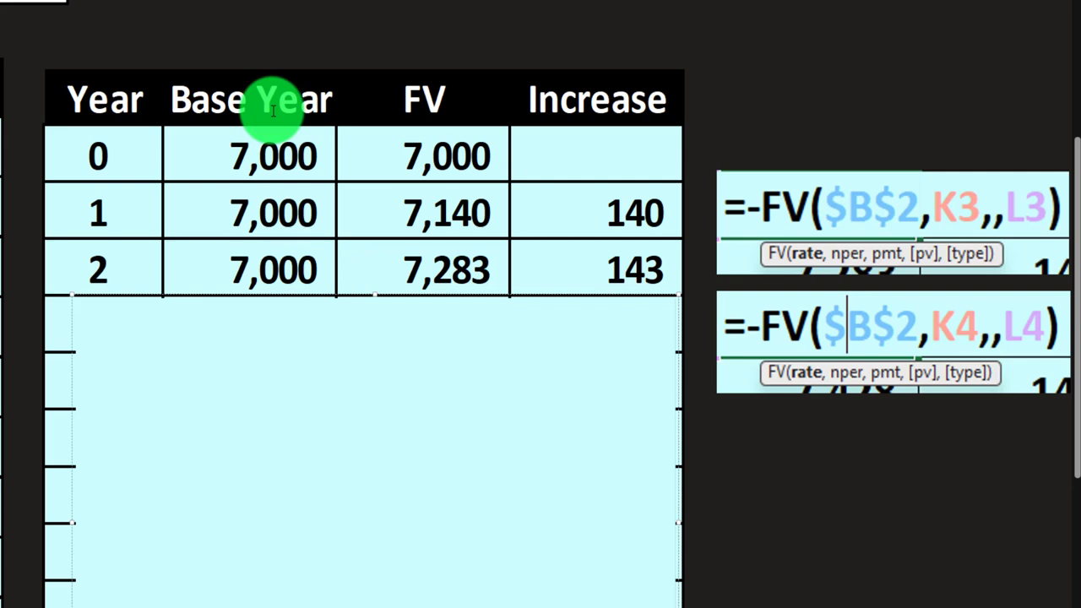
{"action": "mouse_move", "coordinate": [381, 244]}
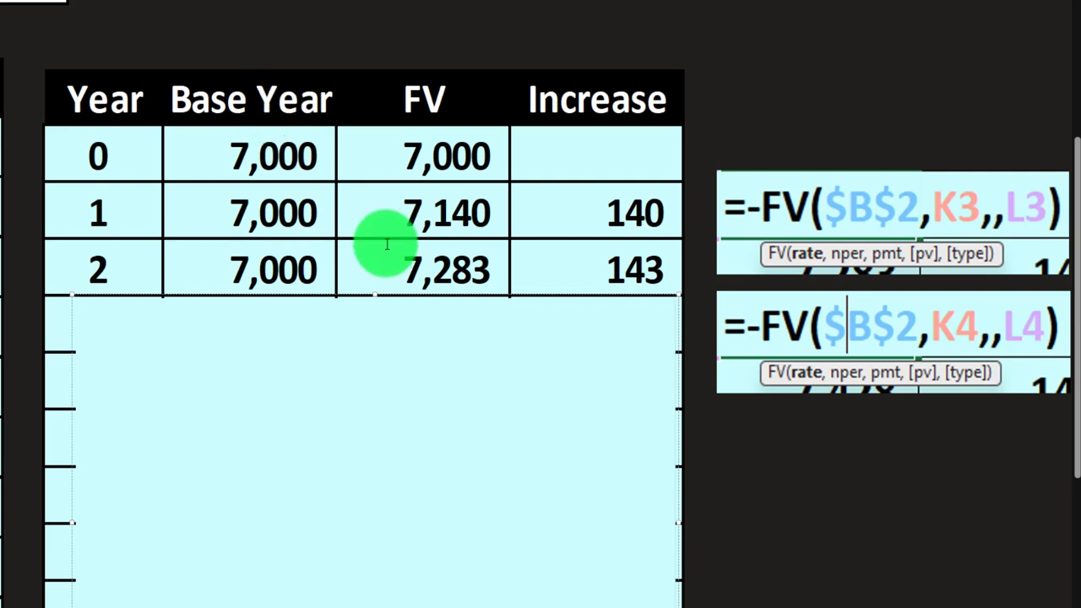
{"action": "mouse_move", "coordinate": [418, 148]}
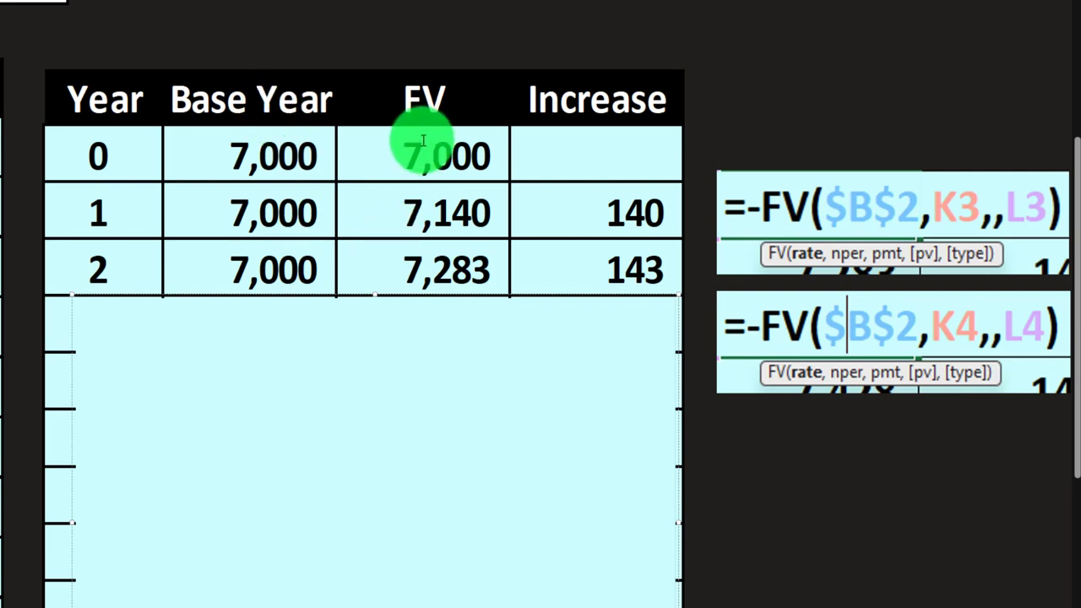
{"action": "mouse_move", "coordinate": [406, 278]}
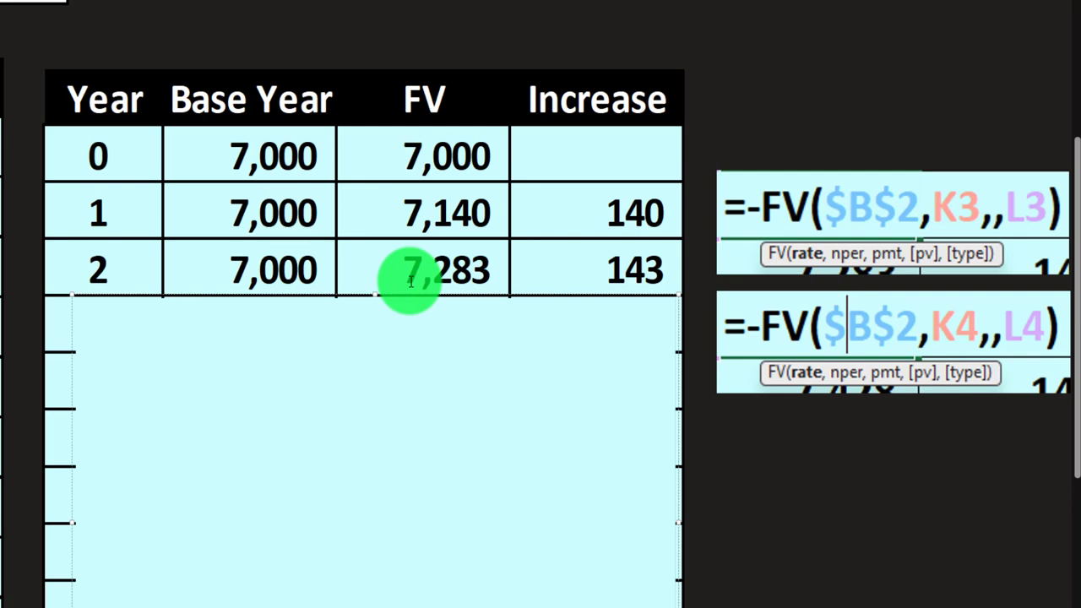
{"action": "mouse_move", "coordinate": [798, 389]}
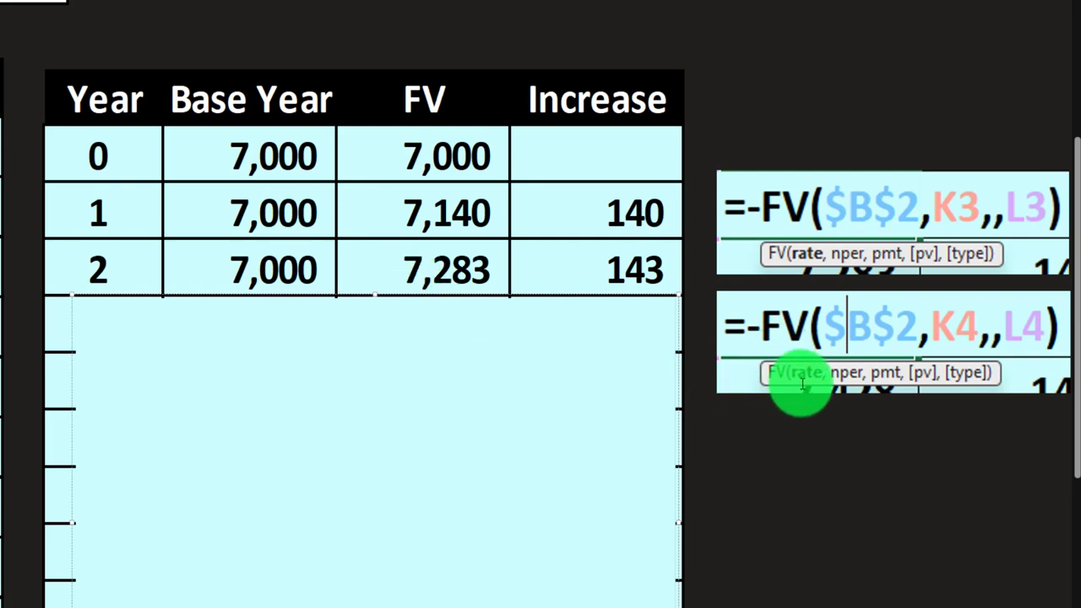
{"action": "mouse_move", "coordinate": [818, 397]}
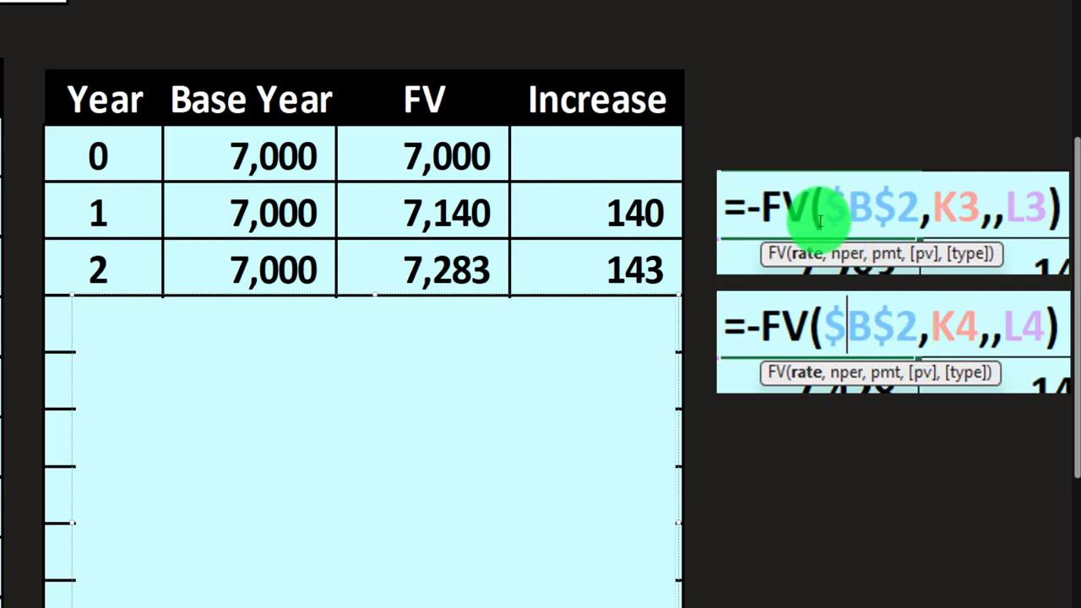
{"action": "mouse_move", "coordinate": [830, 325]}
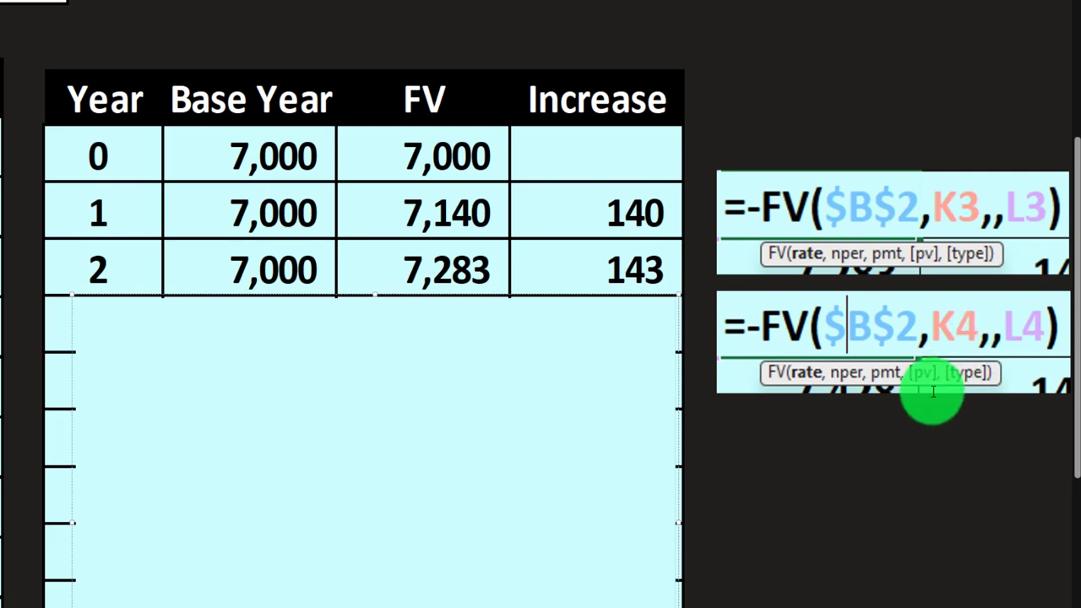
{"action": "mouse_move", "coordinate": [1010, 240]}
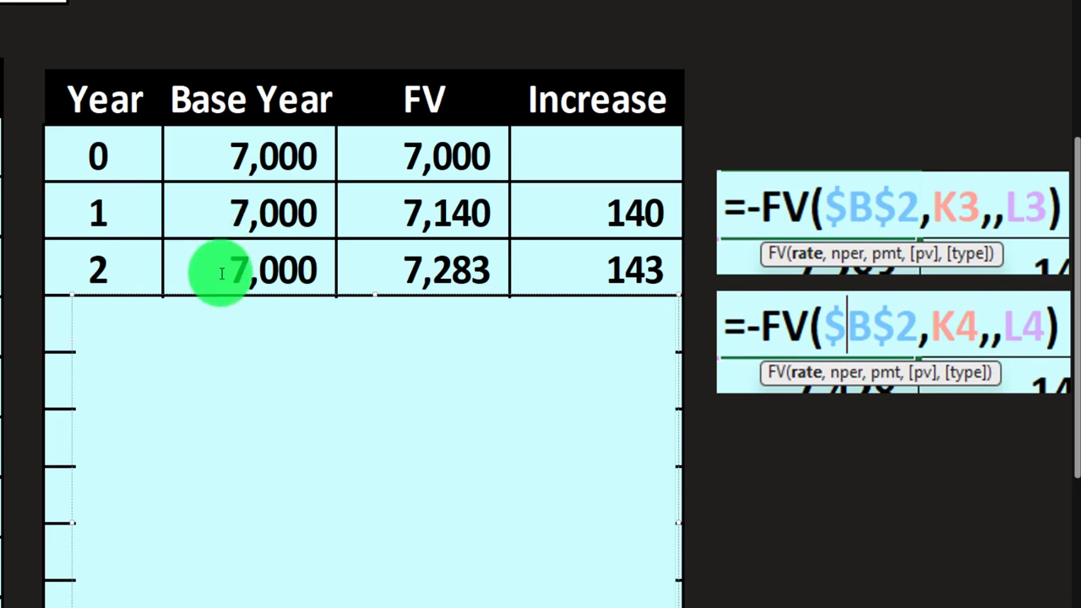
{"action": "mouse_move", "coordinate": [224, 188]}
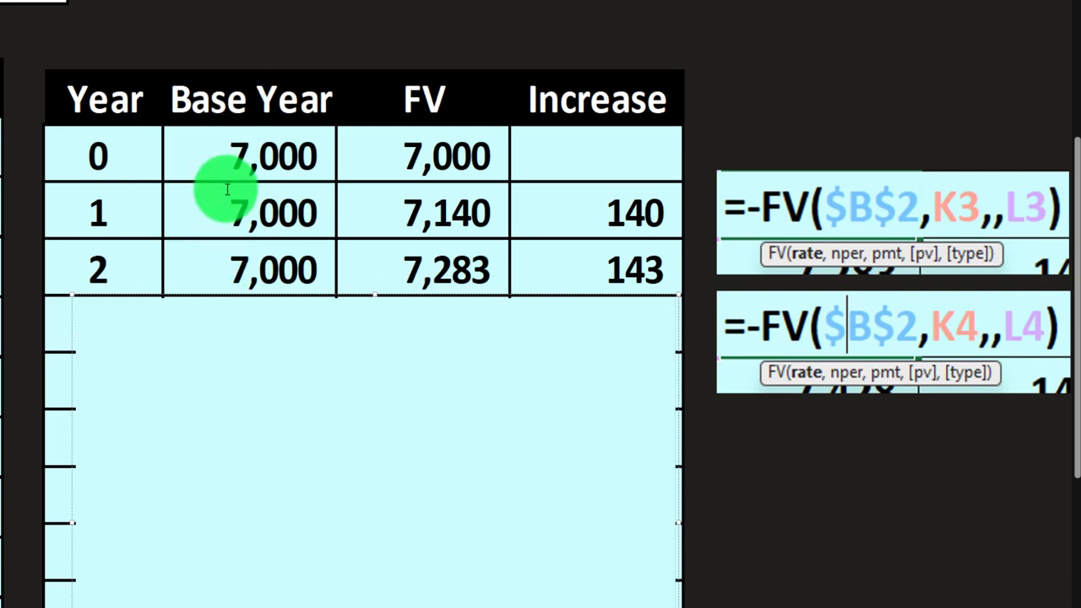
{"action": "mouse_move", "coordinate": [511, 160]}
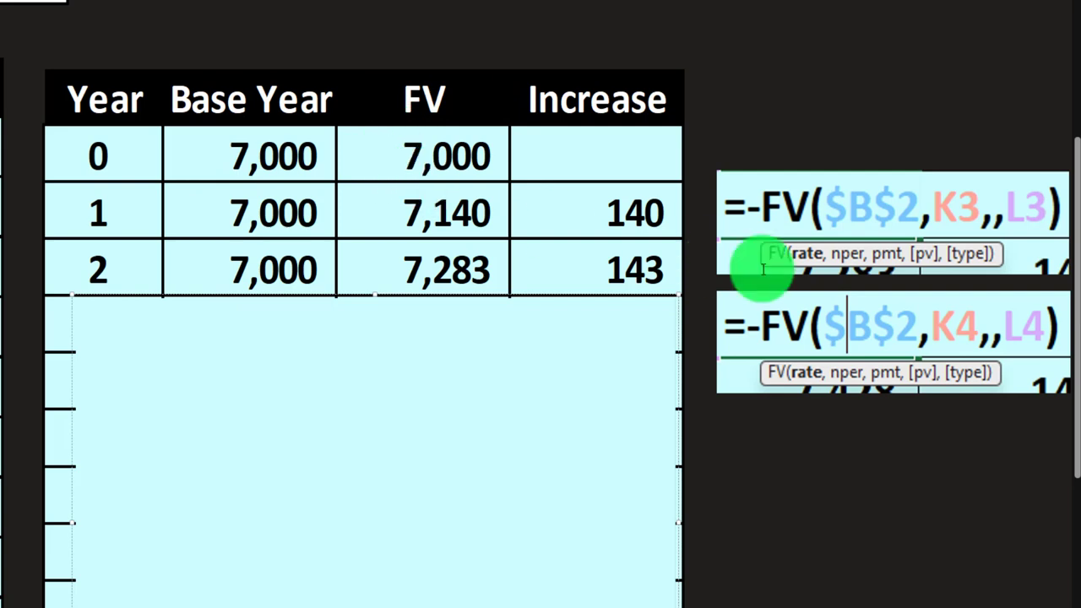
{"action": "mouse_move", "coordinate": [373, 143]}
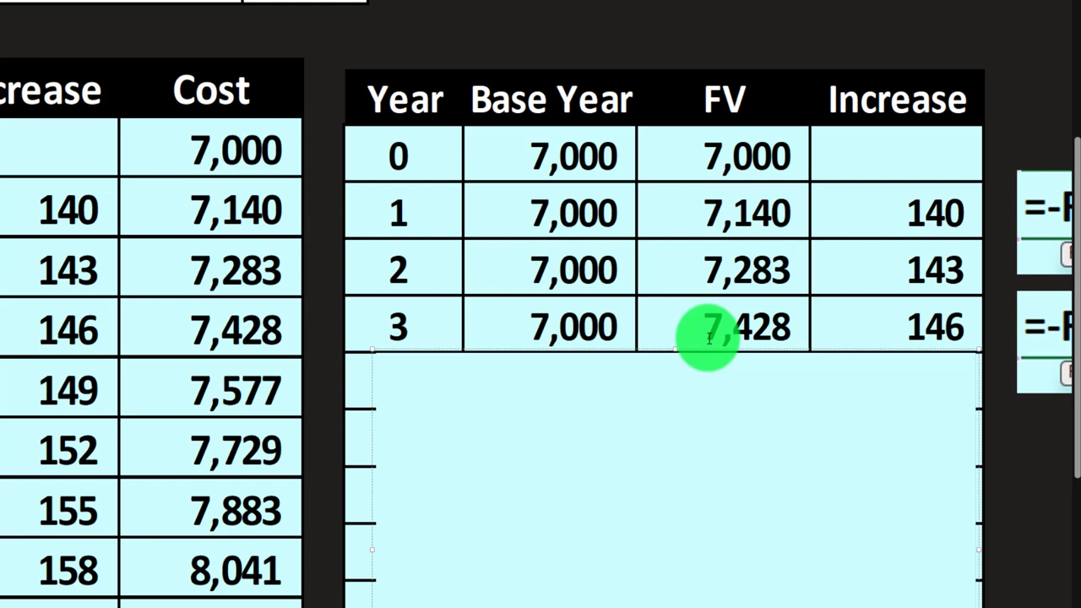
{"action": "mouse_move", "coordinate": [633, 326]}
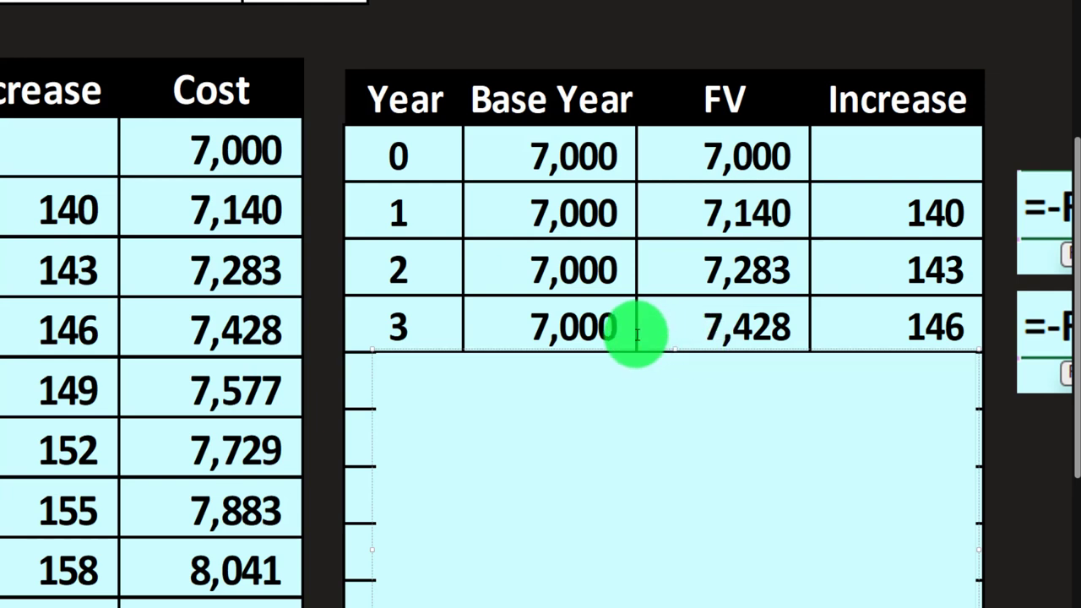
{"action": "mouse_move", "coordinate": [864, 336]}
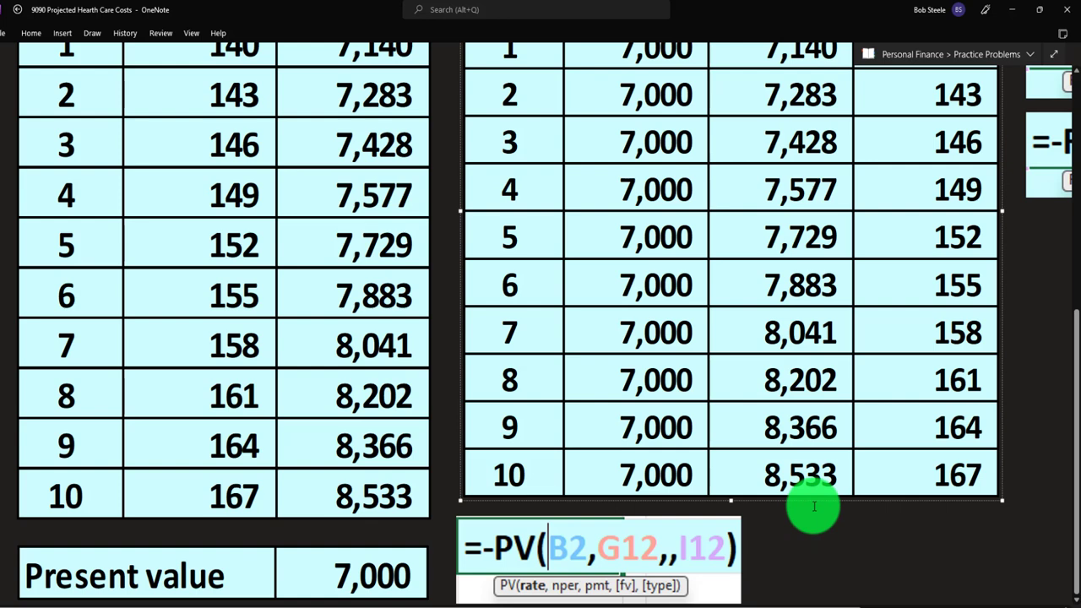
{"action": "mouse_move", "coordinate": [393, 542]}
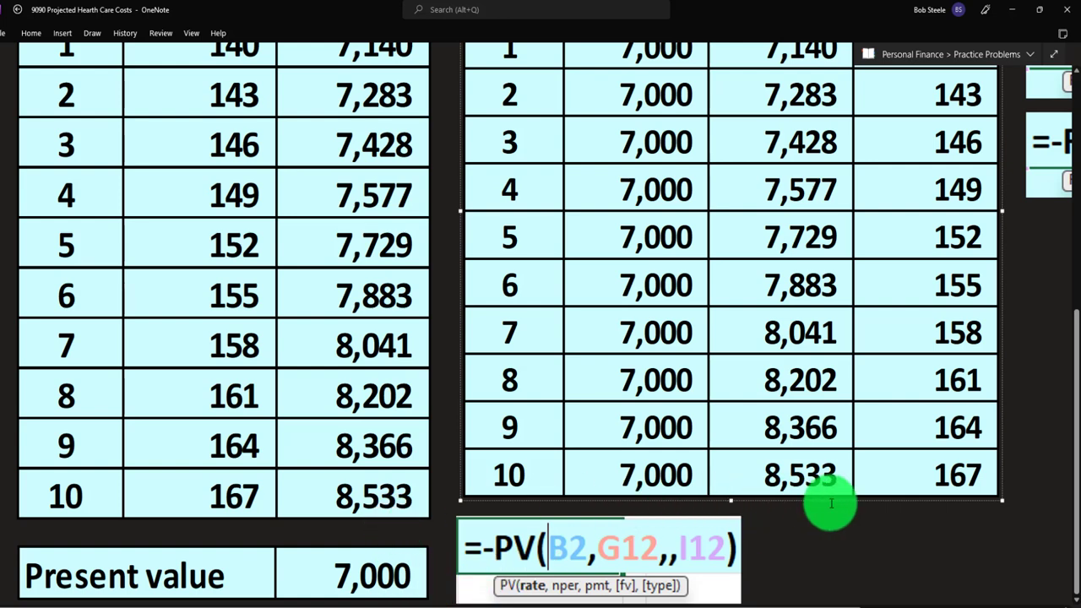
{"action": "mouse_move", "coordinate": [822, 506]}
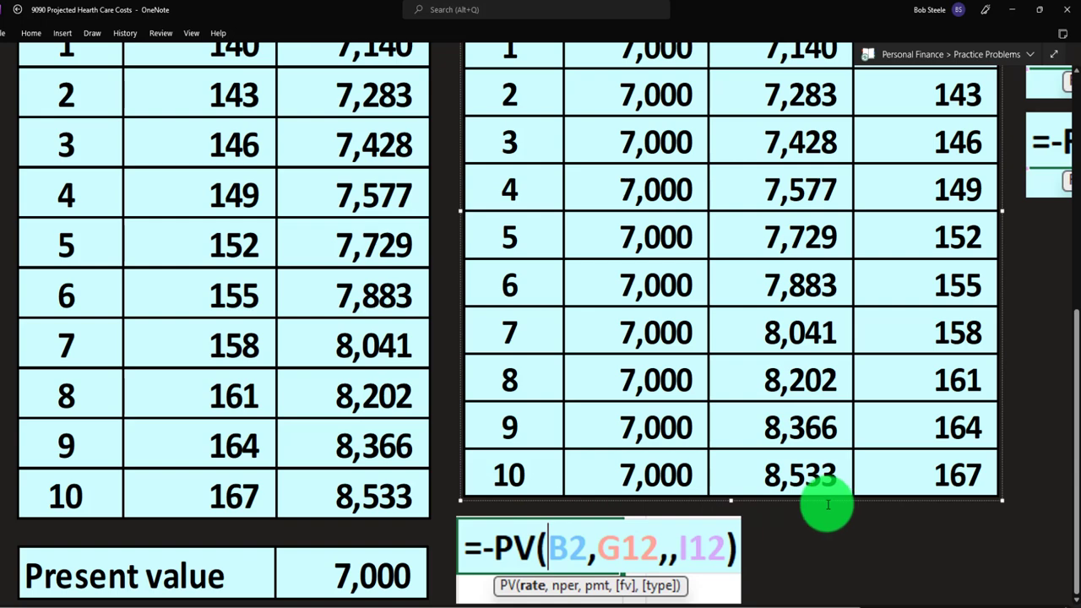